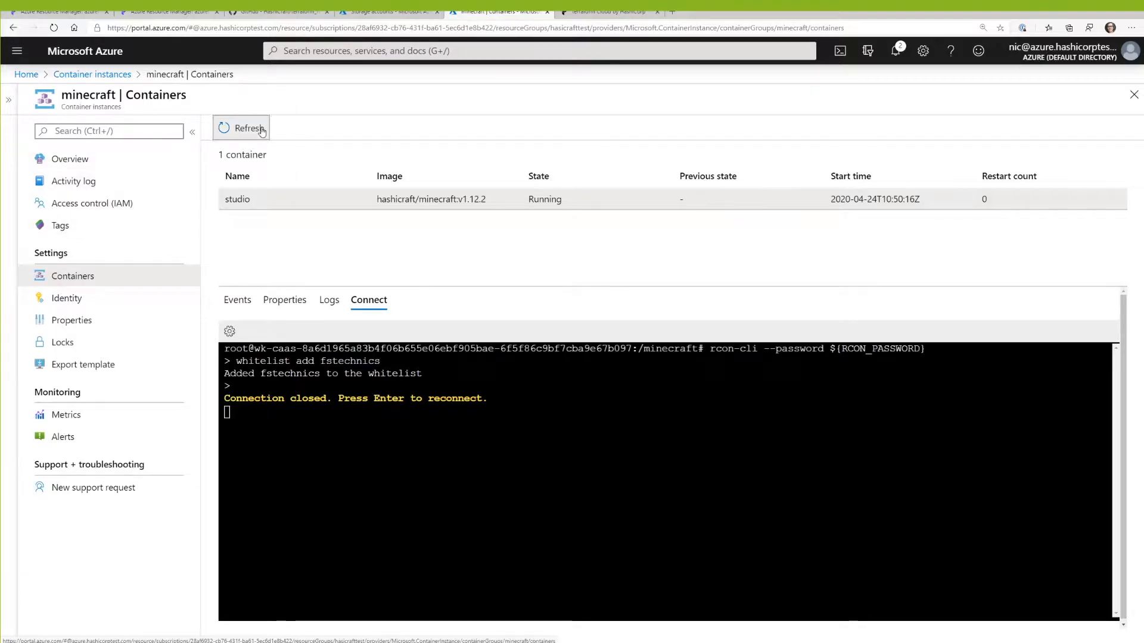
Refresh the minecraft container group so the studio container shows Waiting.
left_click(245, 128)
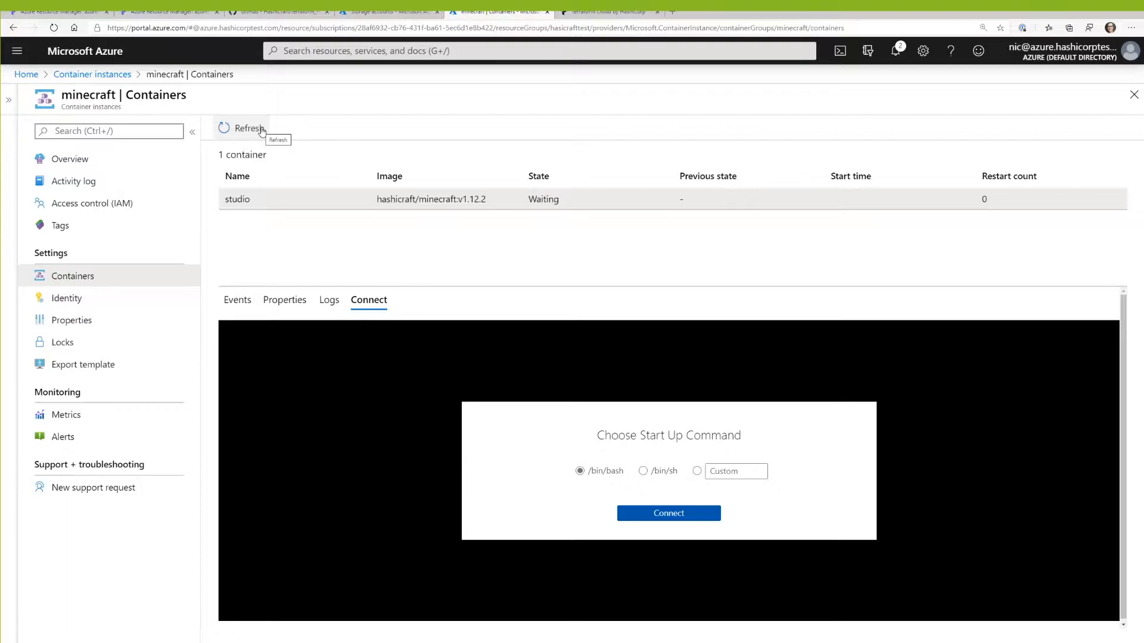
mouse_move(421, 154)
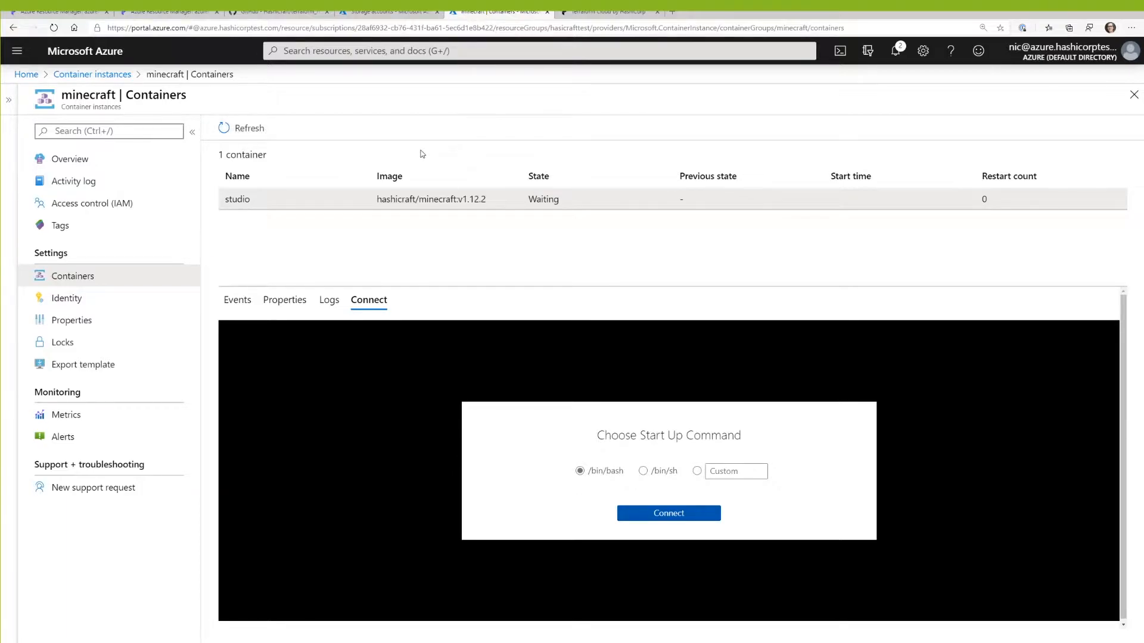
mouse_move(422, 222)
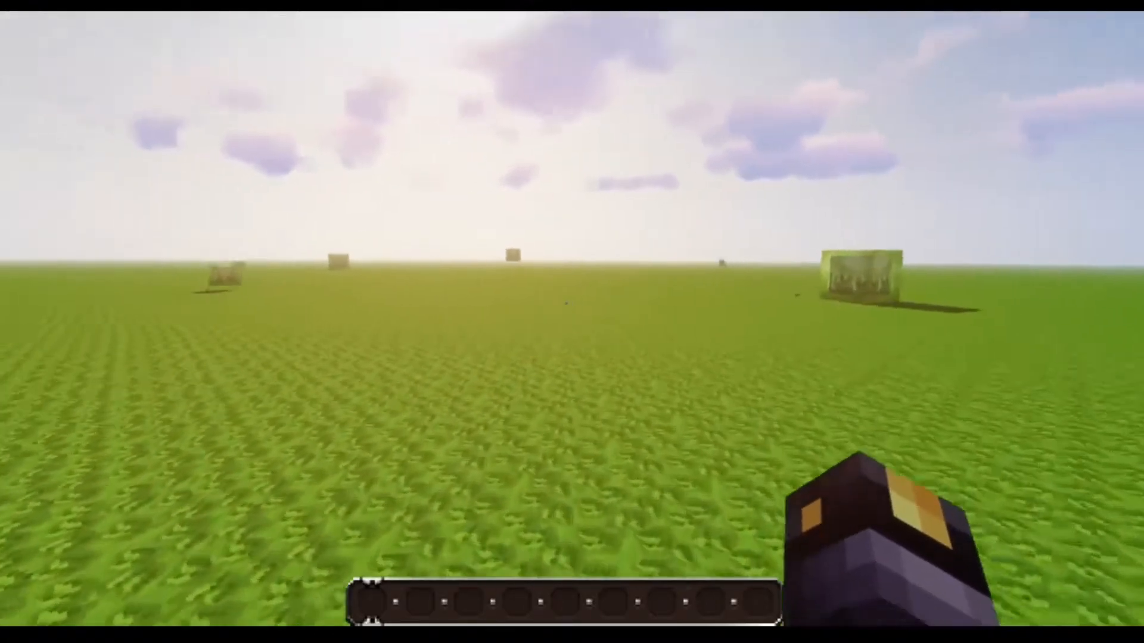
key("Escape")
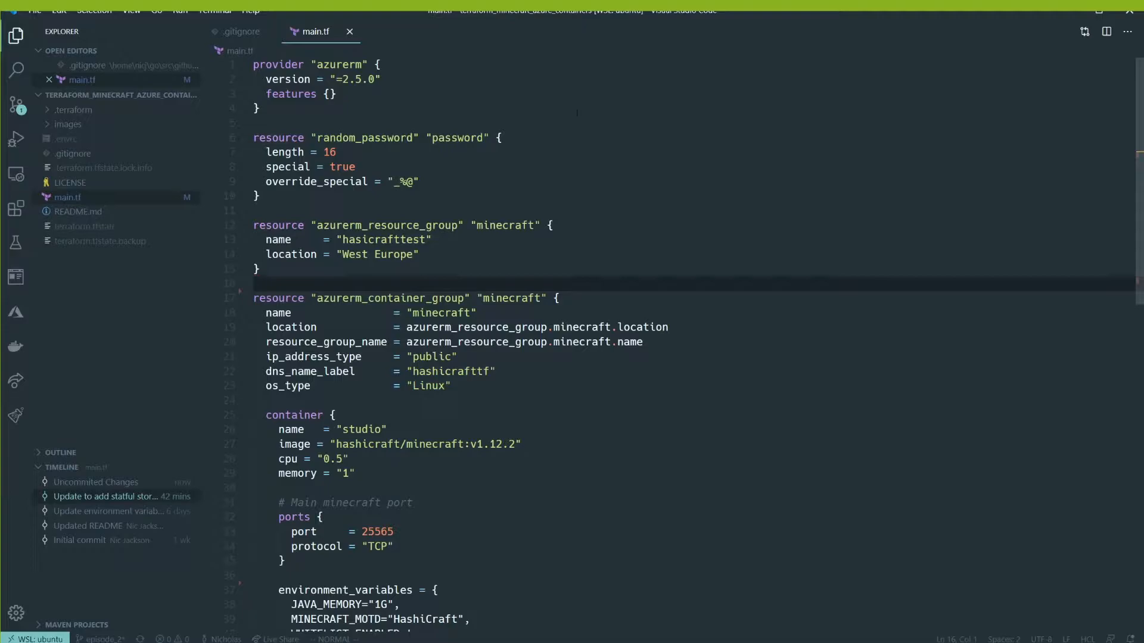
Scroll through the container group definition and environment variables in main.tf.
scroll("down", 3)
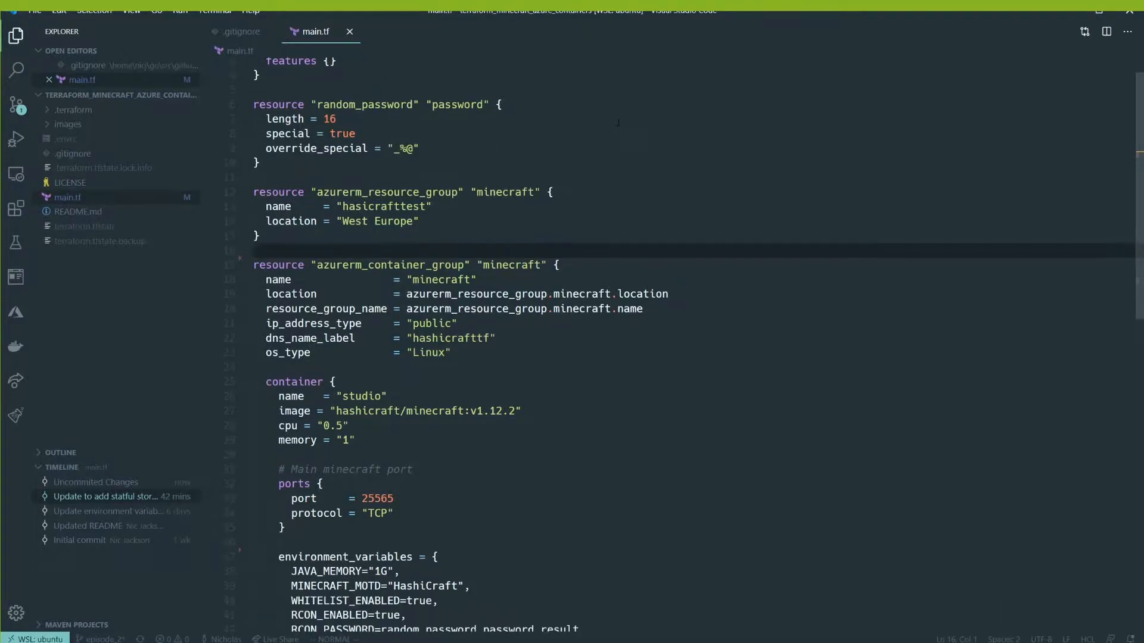
scroll("down", 3)
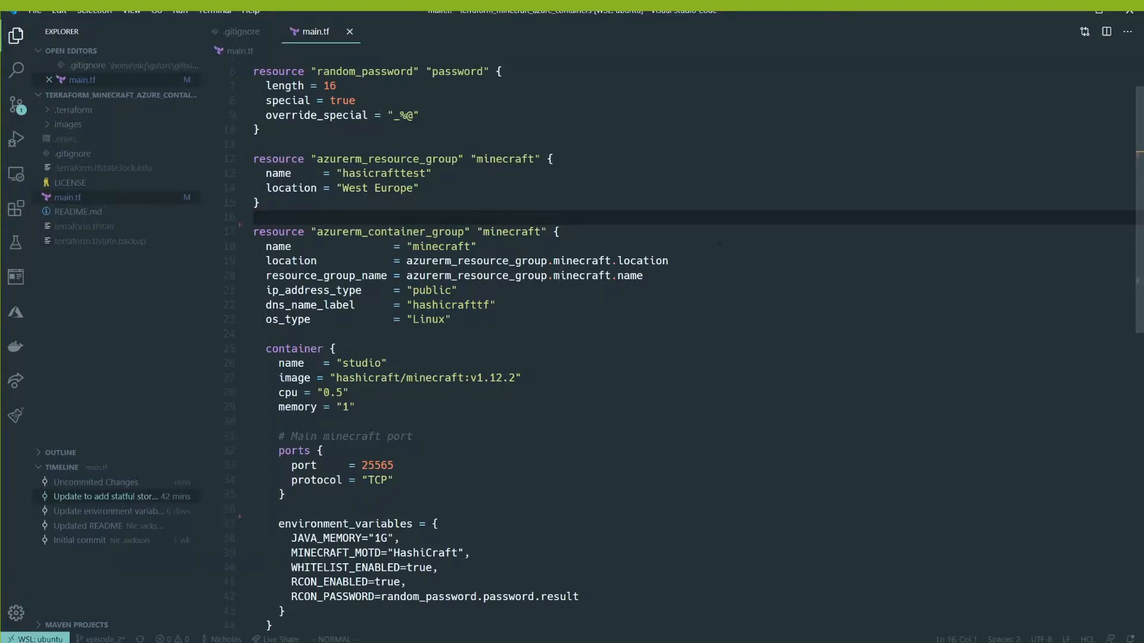
scroll("down", 3)
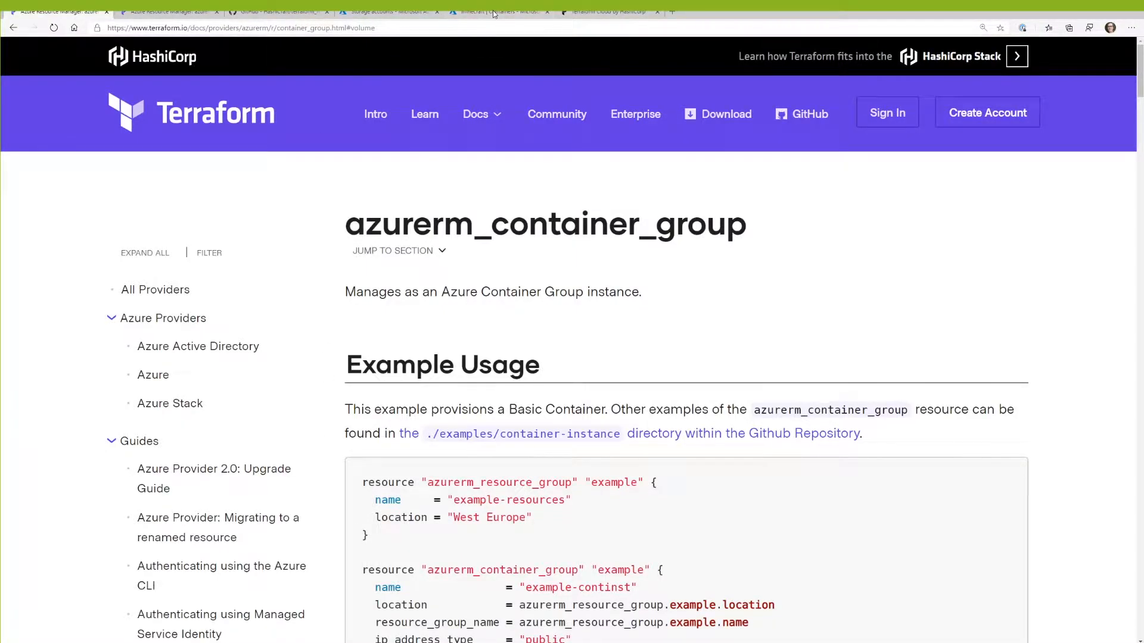
Refresh the container, connect a /bin/bash shell to the running studio container and run ls.
left_click(498, 11)
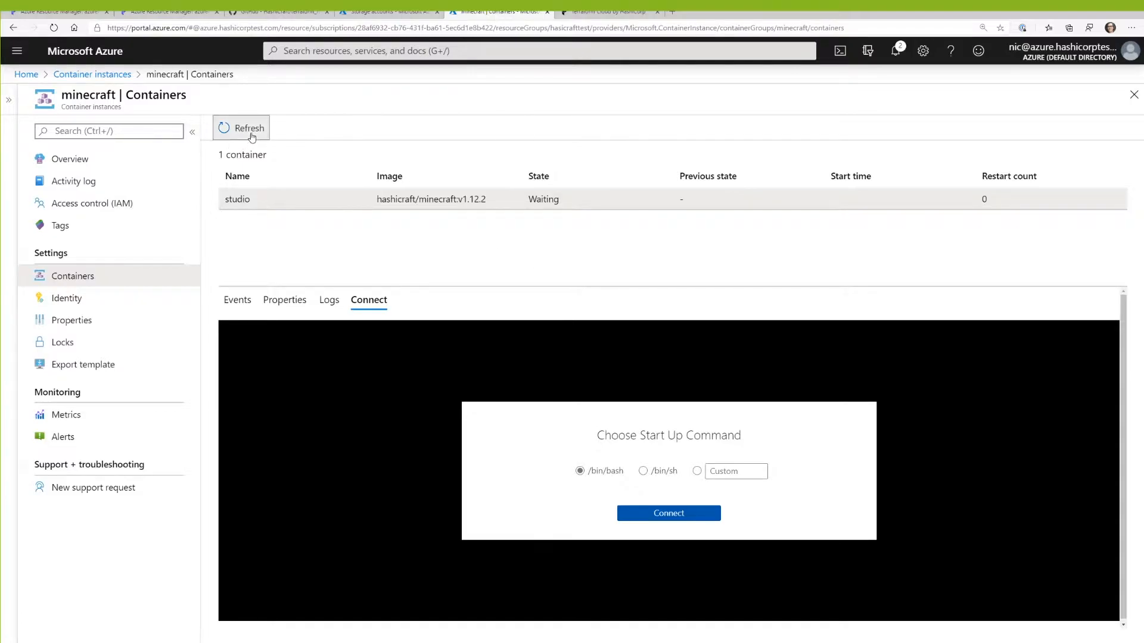
left_click(237, 300)
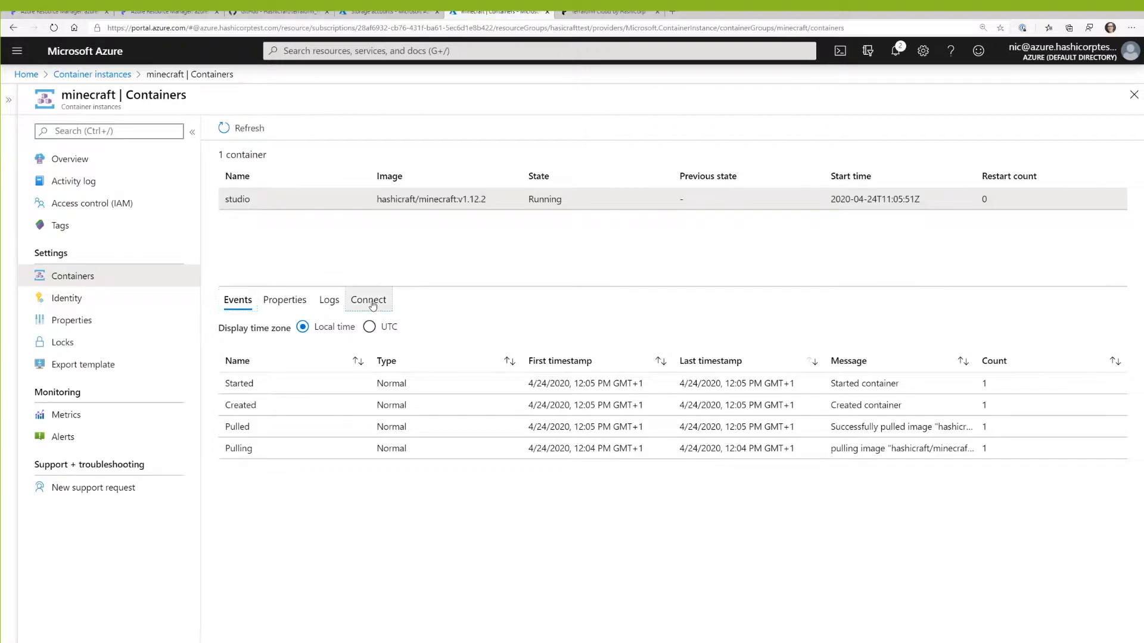
left_click(368, 301)
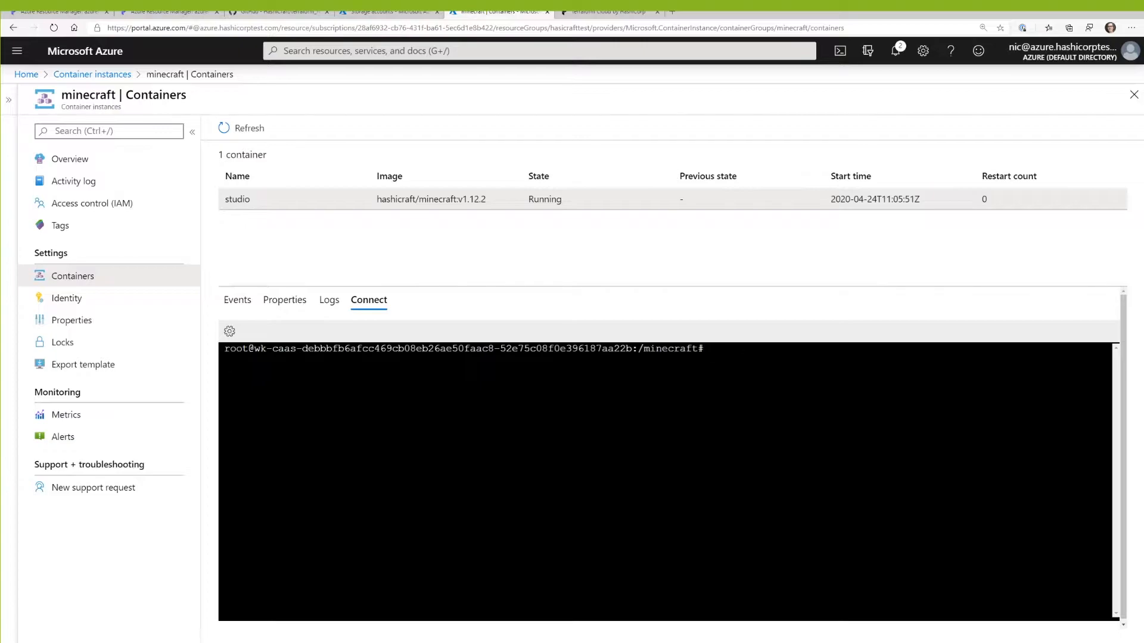
type("ls")
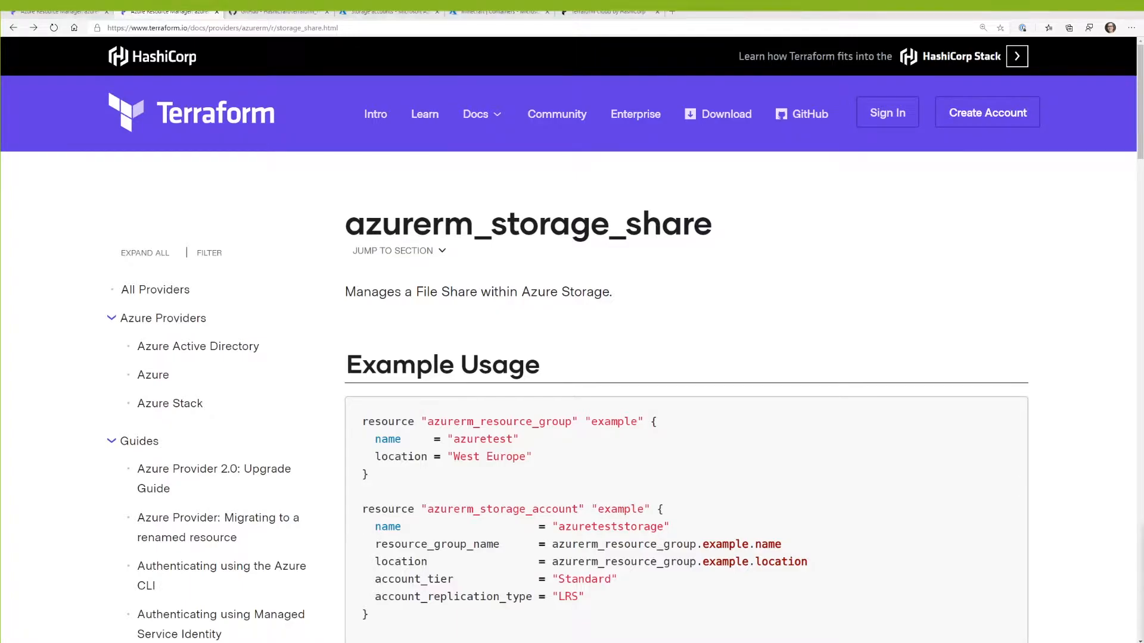
left_click(475, 114)
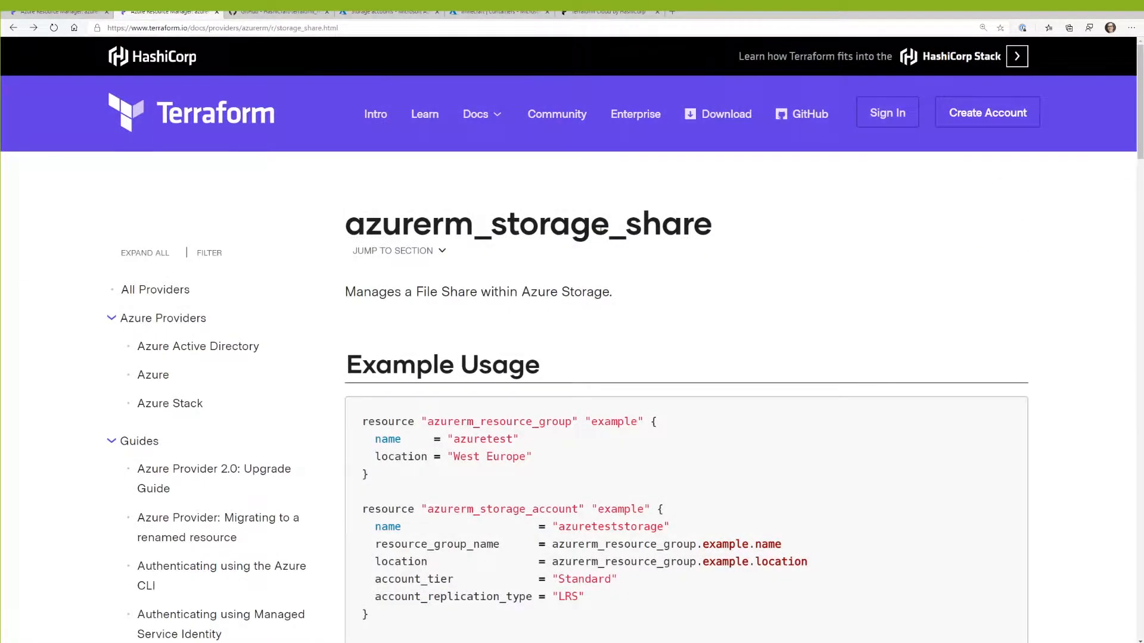
scroll("down", 3)
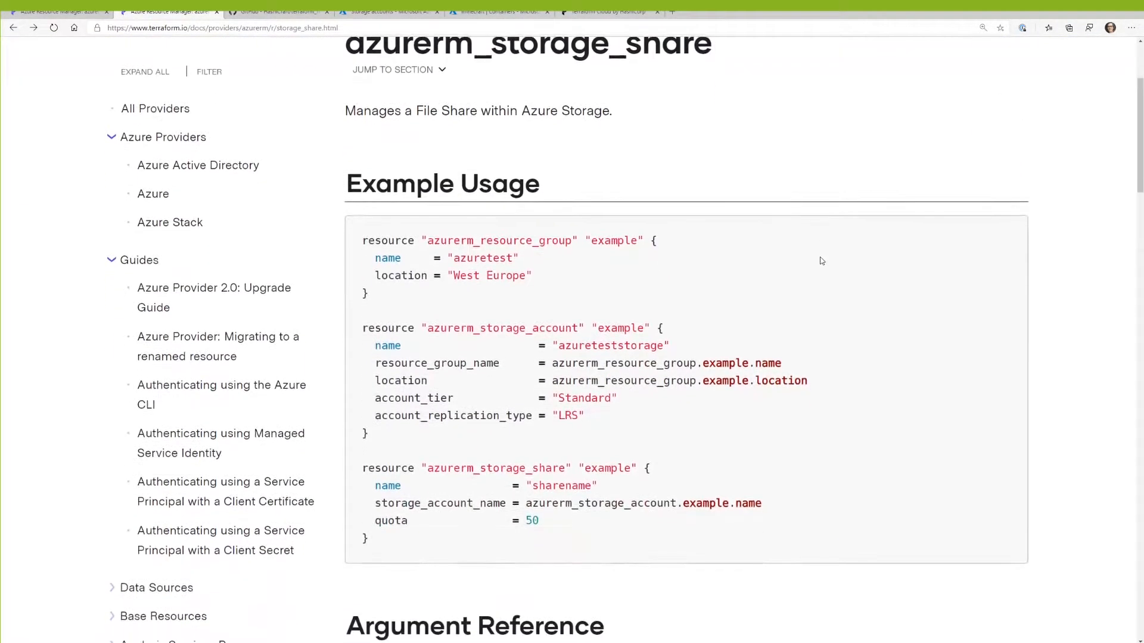
scroll("down", 3)
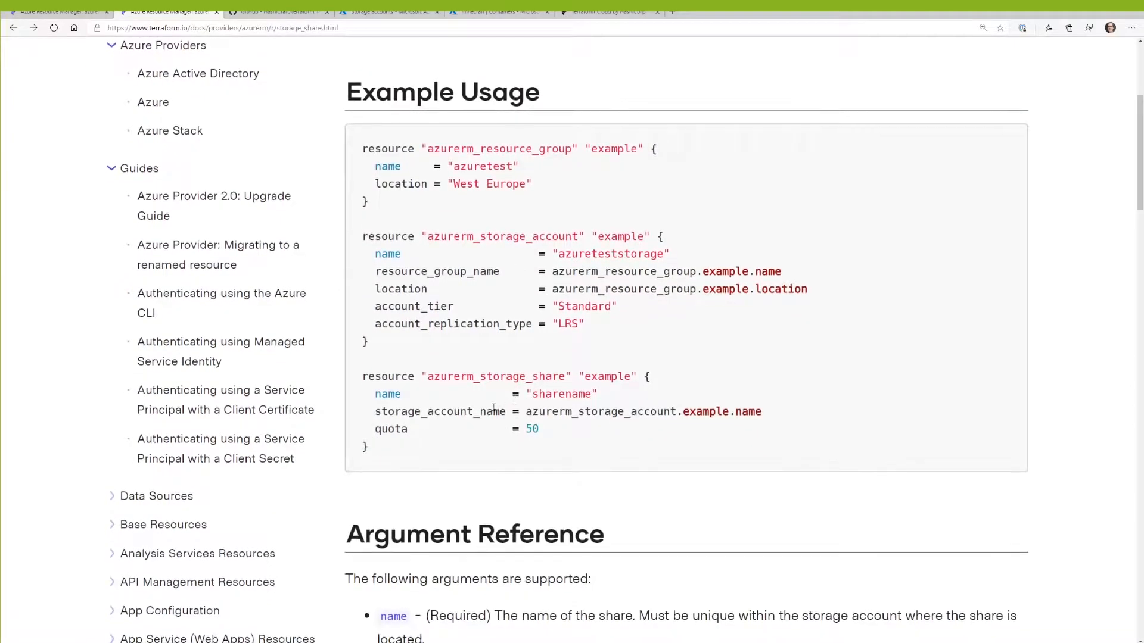
mouse_move(611, 470)
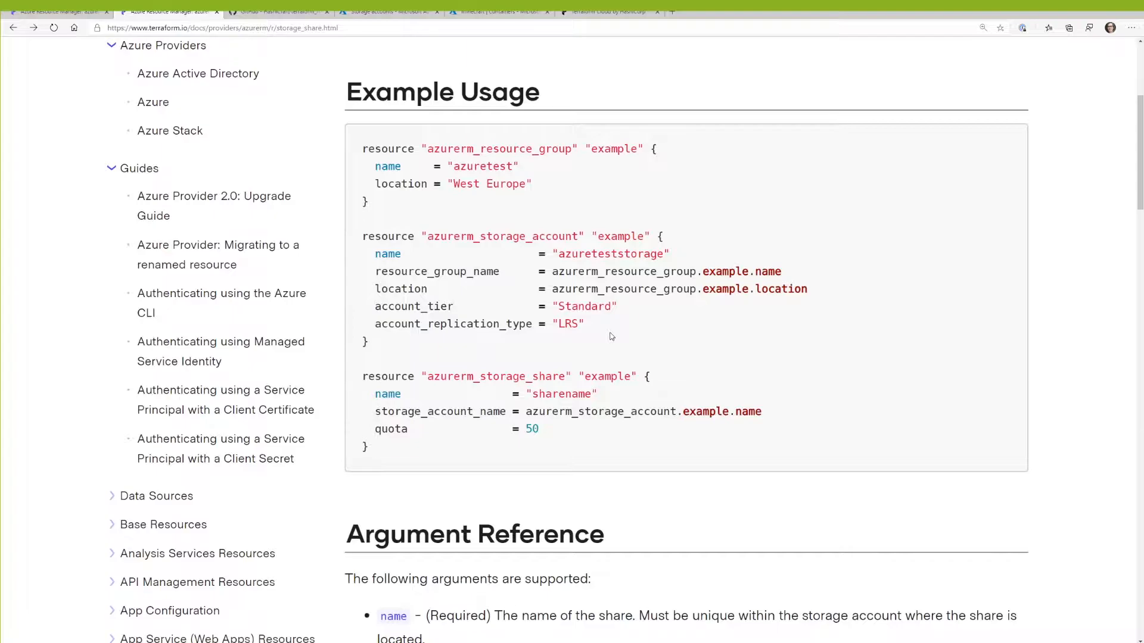
mouse_move(338, 401)
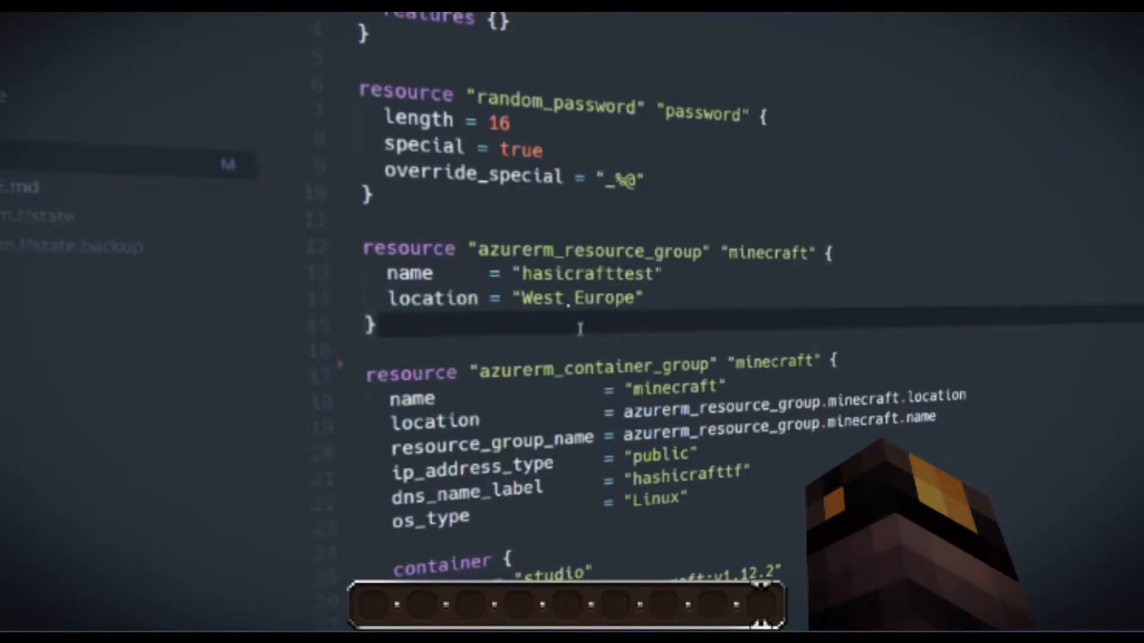
key("Enter")
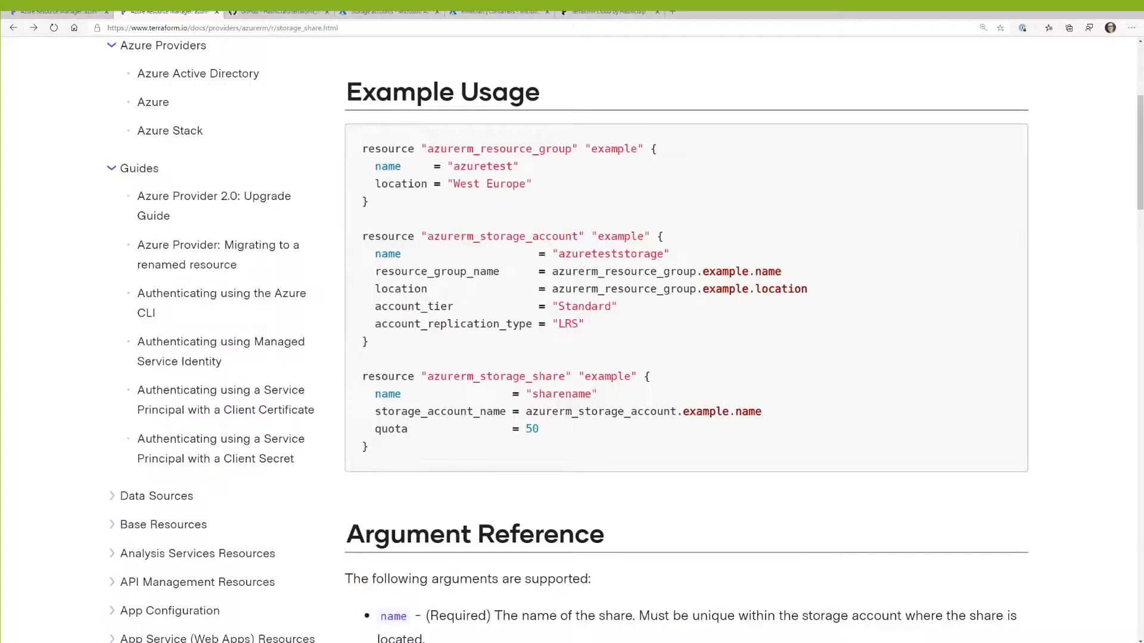
Scroll to the azurerm_storage_share Argument Reference listing name, storage_account_name, acl, quota, metadata.
scroll("down", 3)
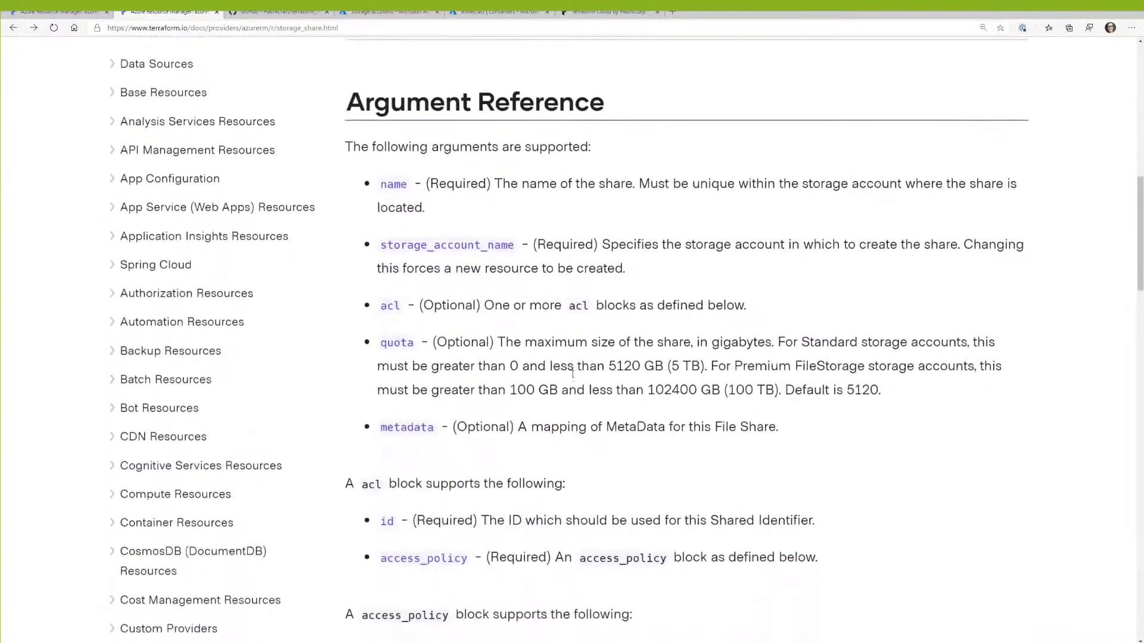
scroll("down", 3)
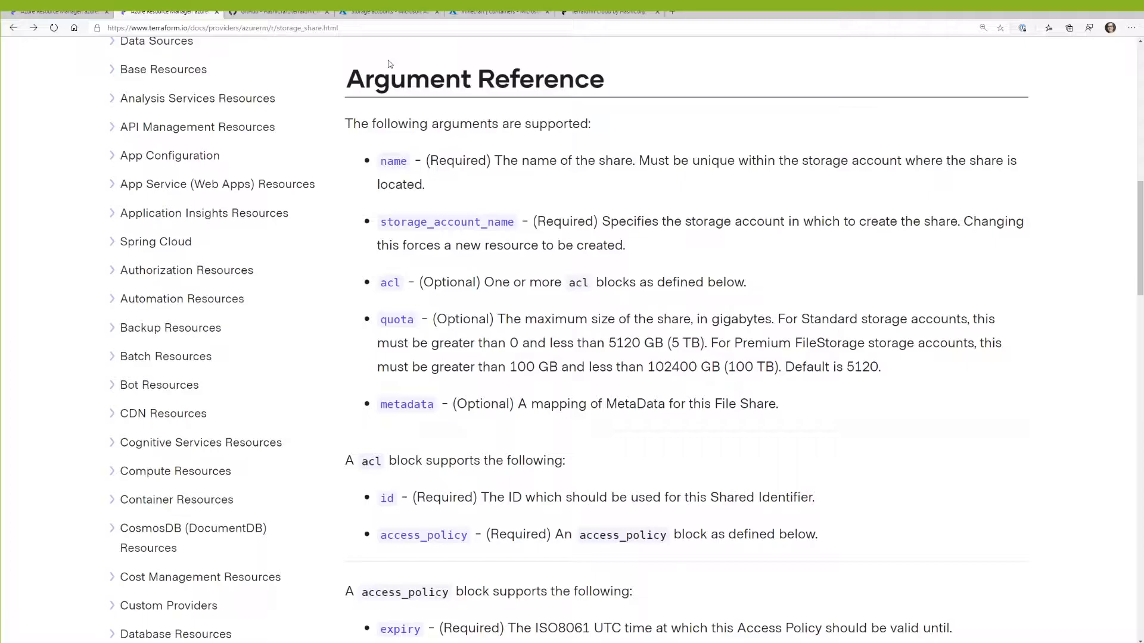
mouse_move(386, 172)
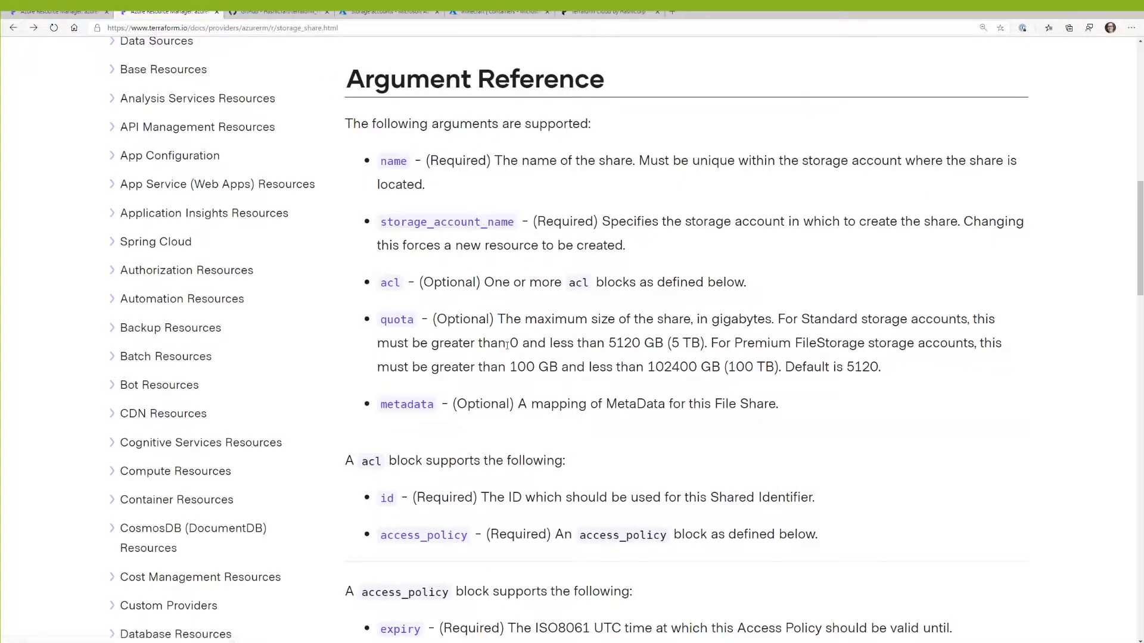
Scroll main.tf to the azurerm_storage_account minecraft block named hashicrafttf.
scroll("down", 3)
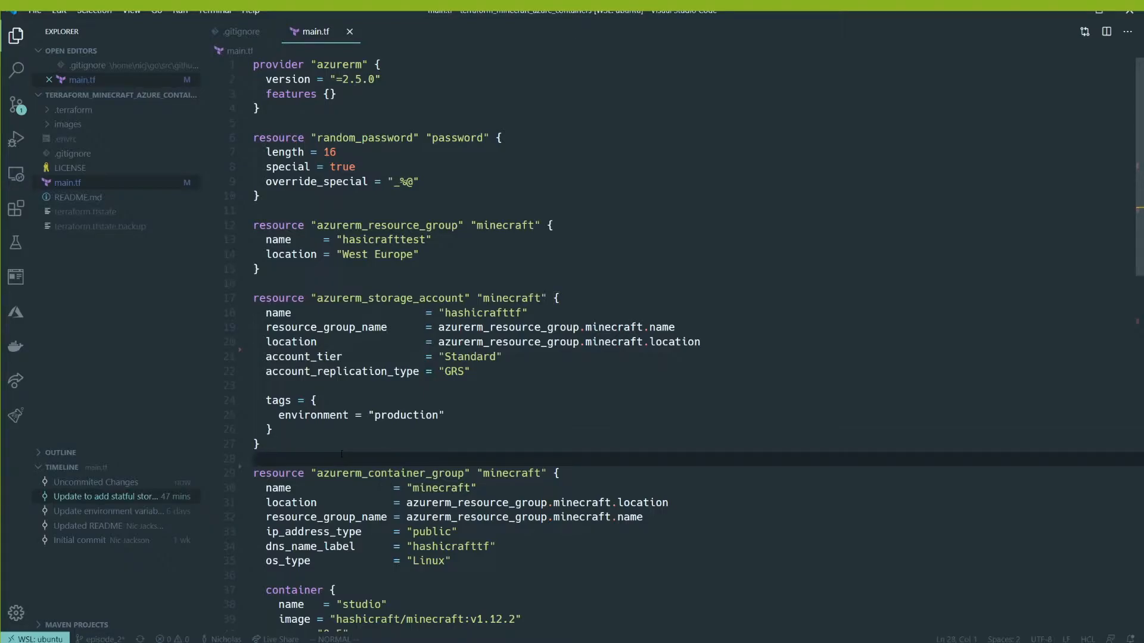
Add resource azurerm_storage_share "minecraft_world" with name = "world" to main.tf.
type("resource \"azurerm_storage_share\" \"minecraft_world\" {")
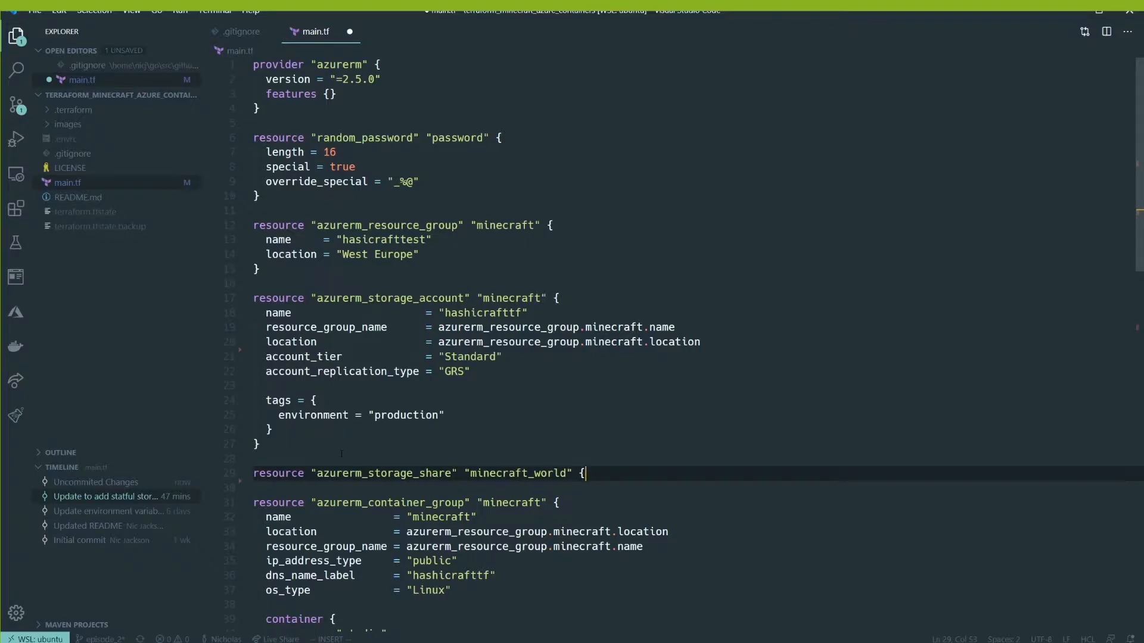
scroll("down", 3)
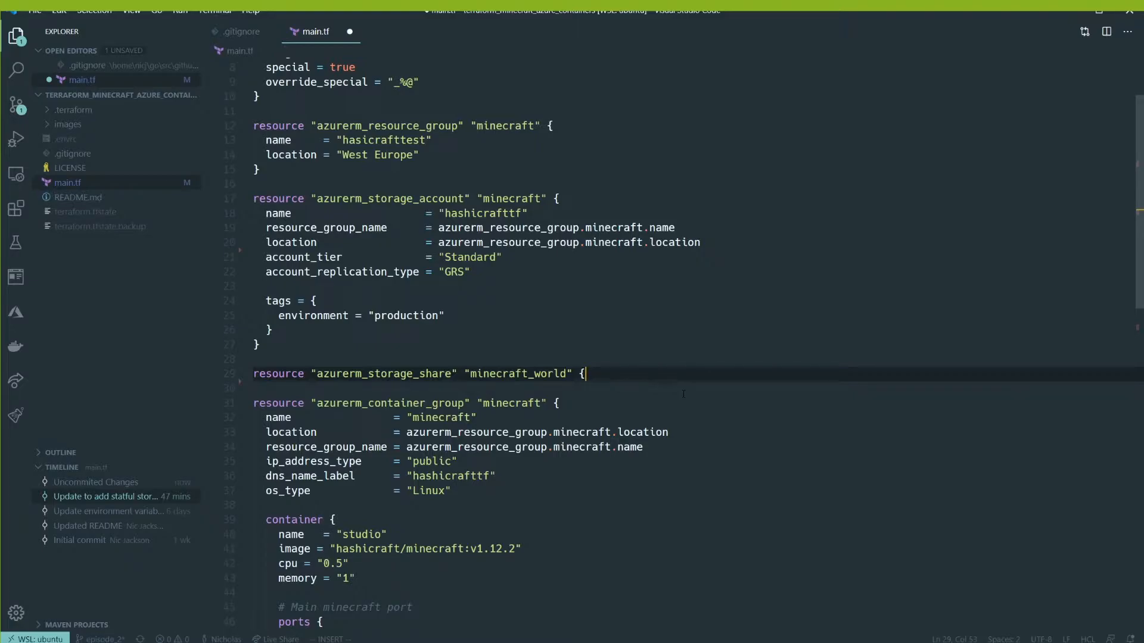
key("Enter")
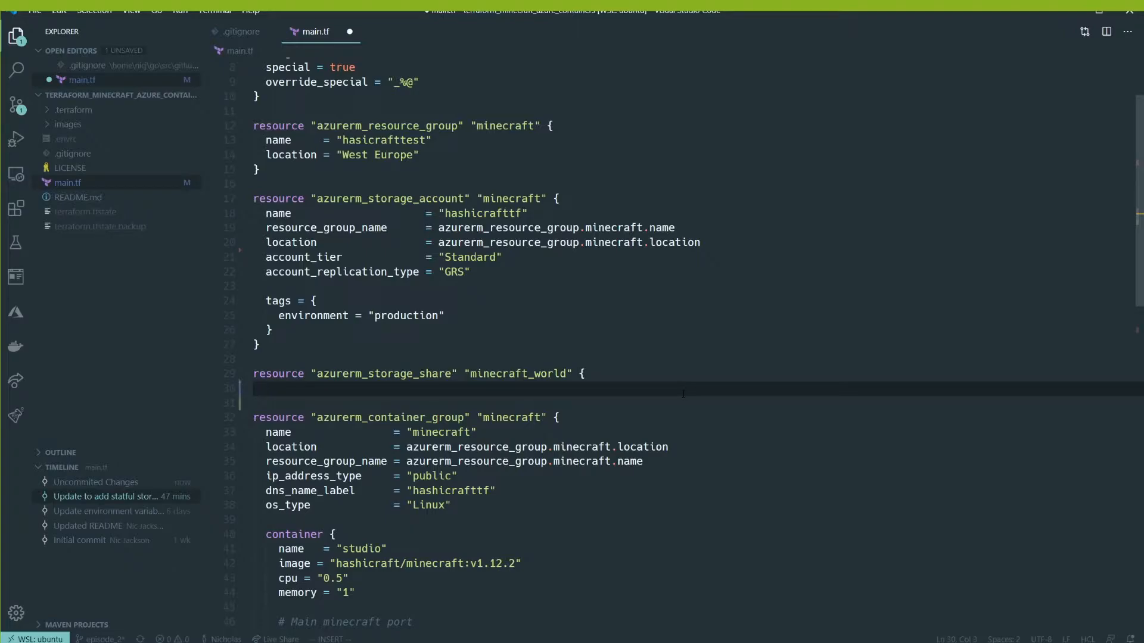
type("name =")
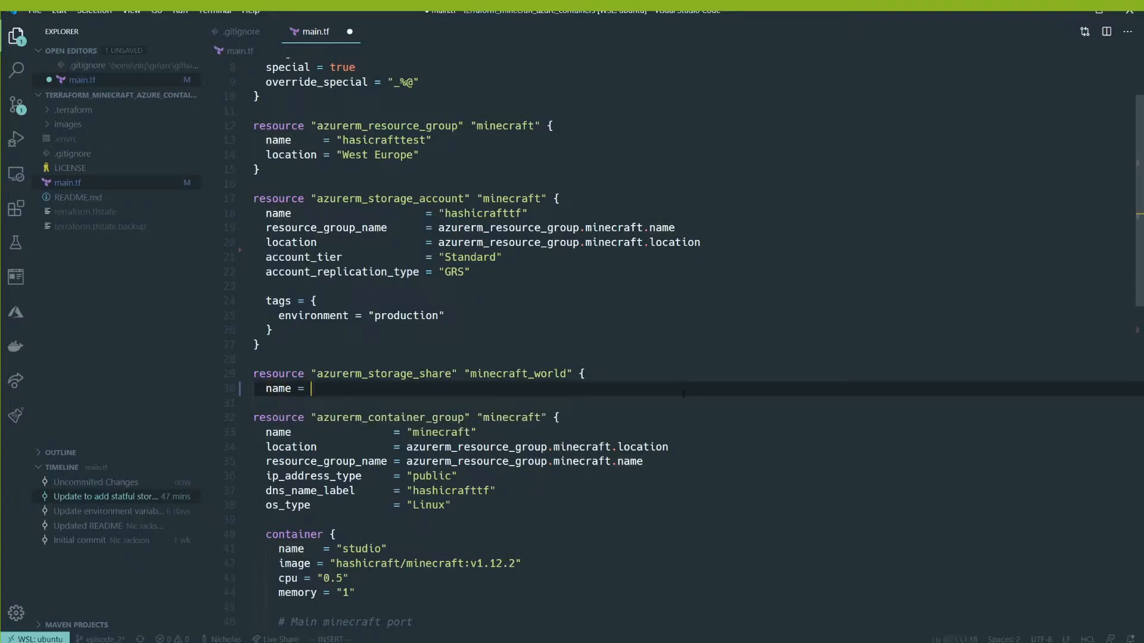
type("\"world\"")
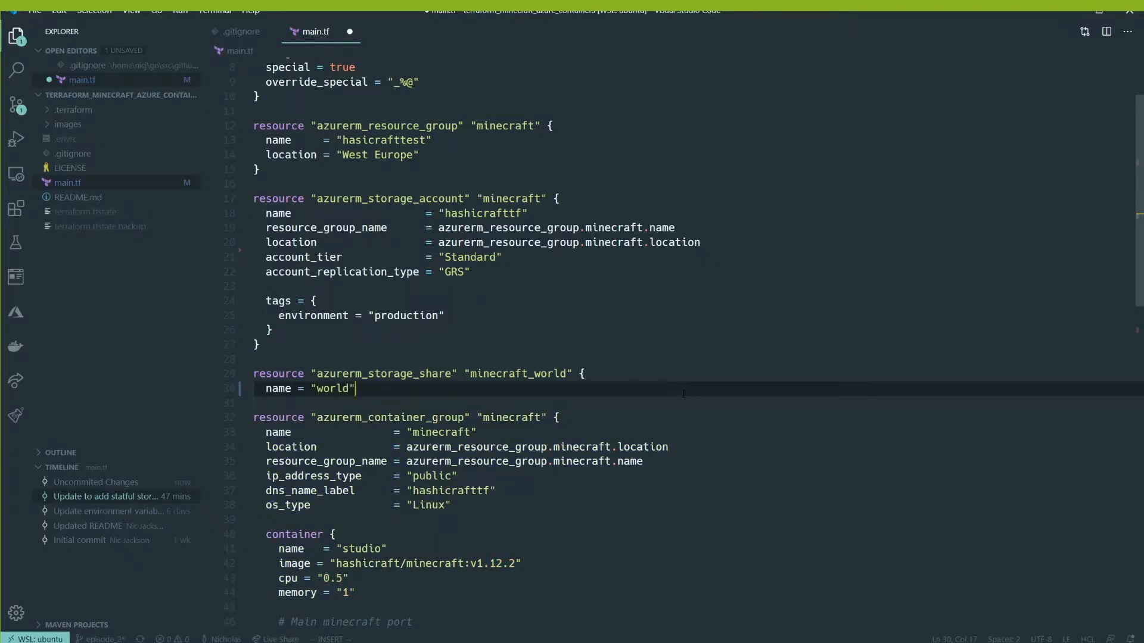
key("Enter")
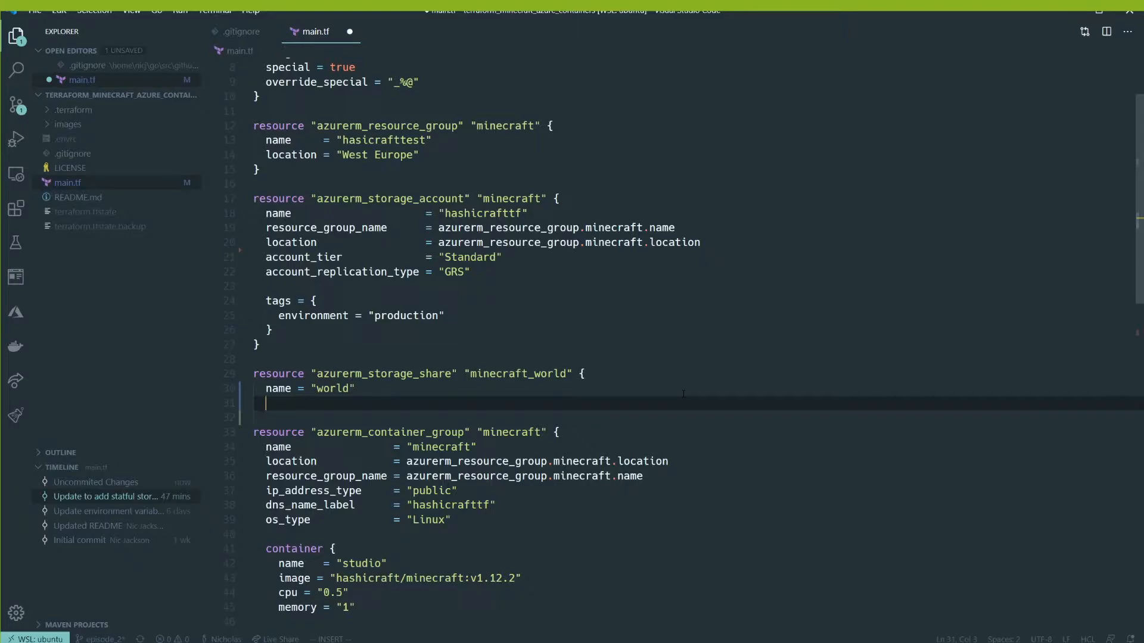
Set storage_account_name = azurerm_storage_account.minecraft.name and start the quota argument.
type("storage_account_name =")
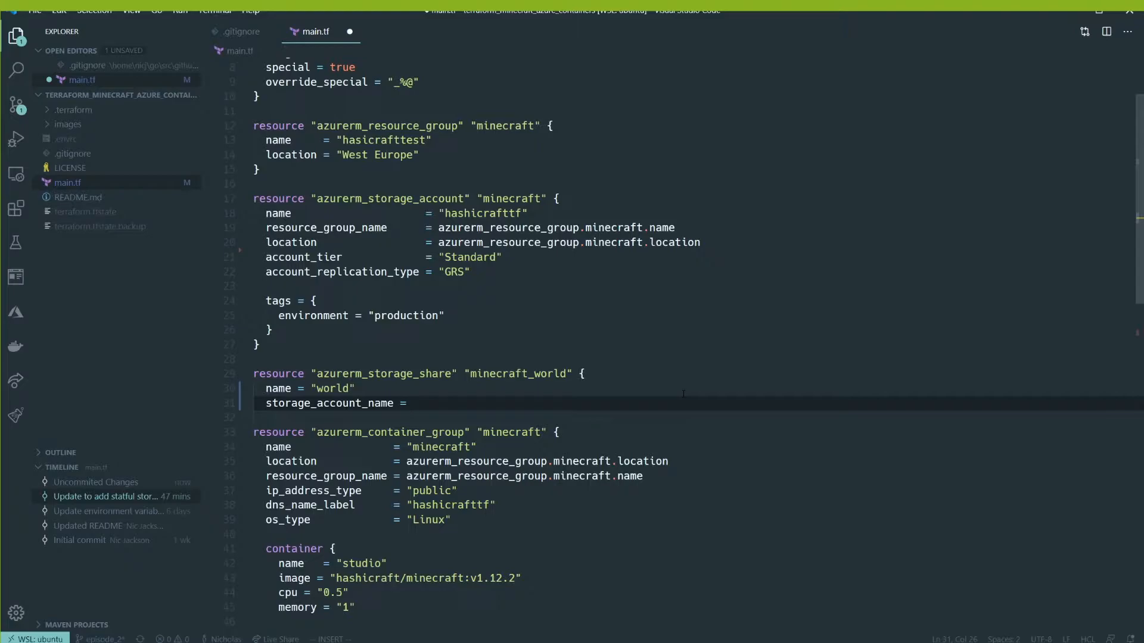
type("arz")
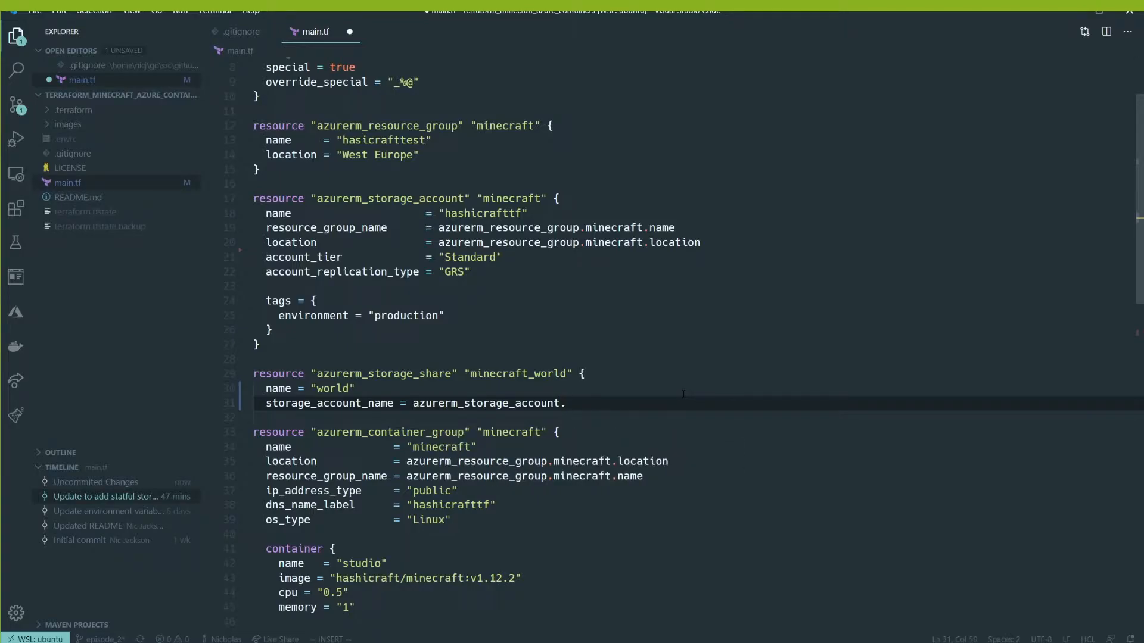
type("minecraft.name")
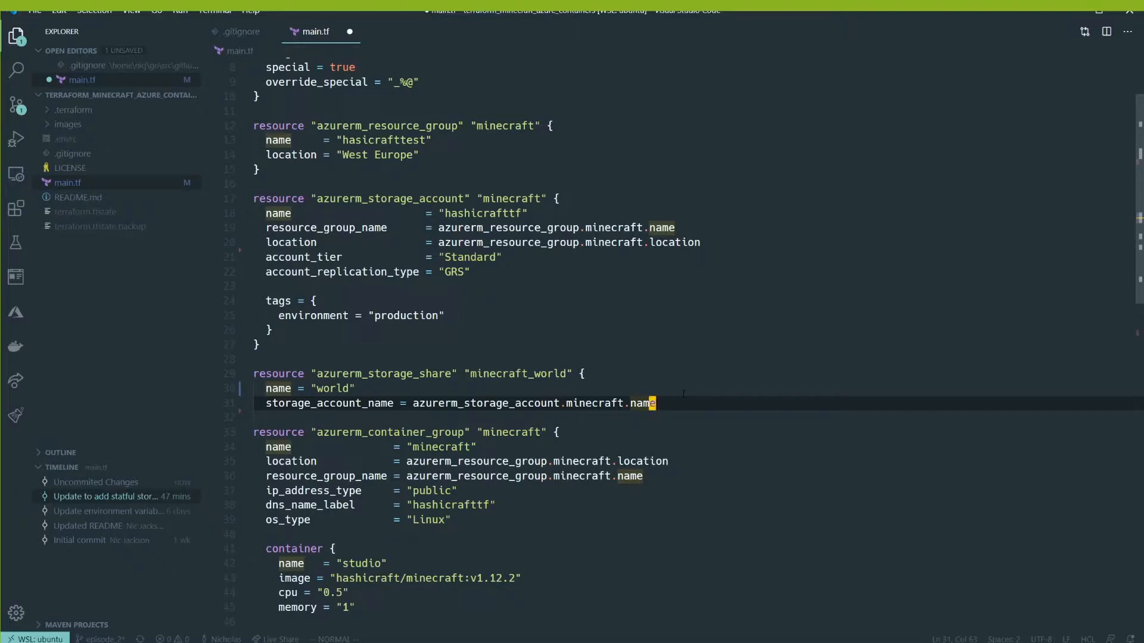
key("Enter")
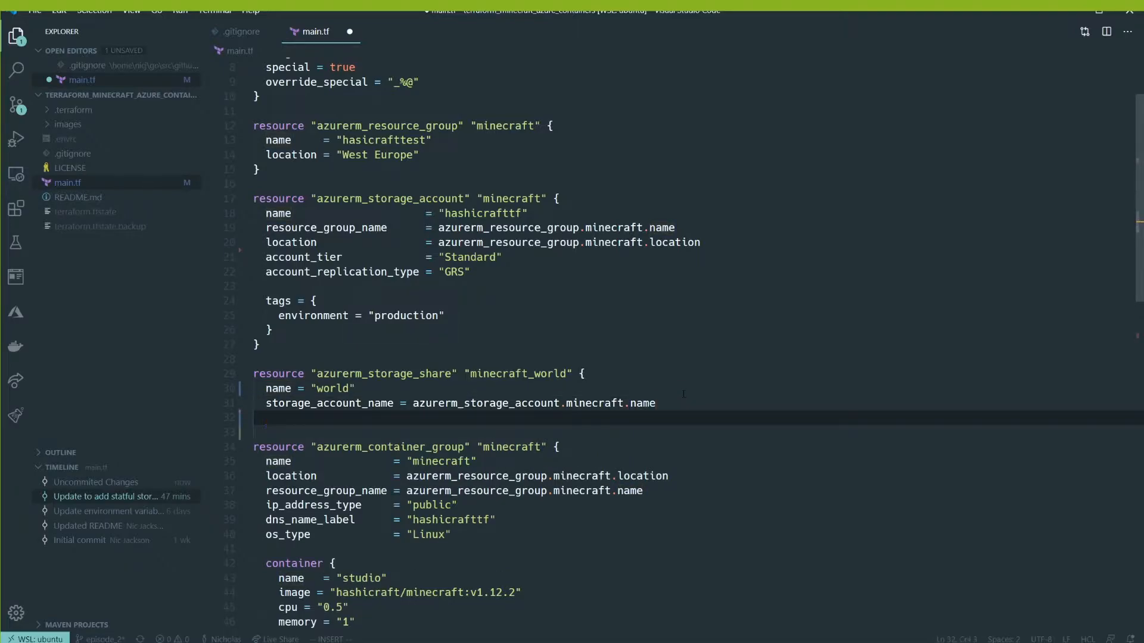
type("quite")
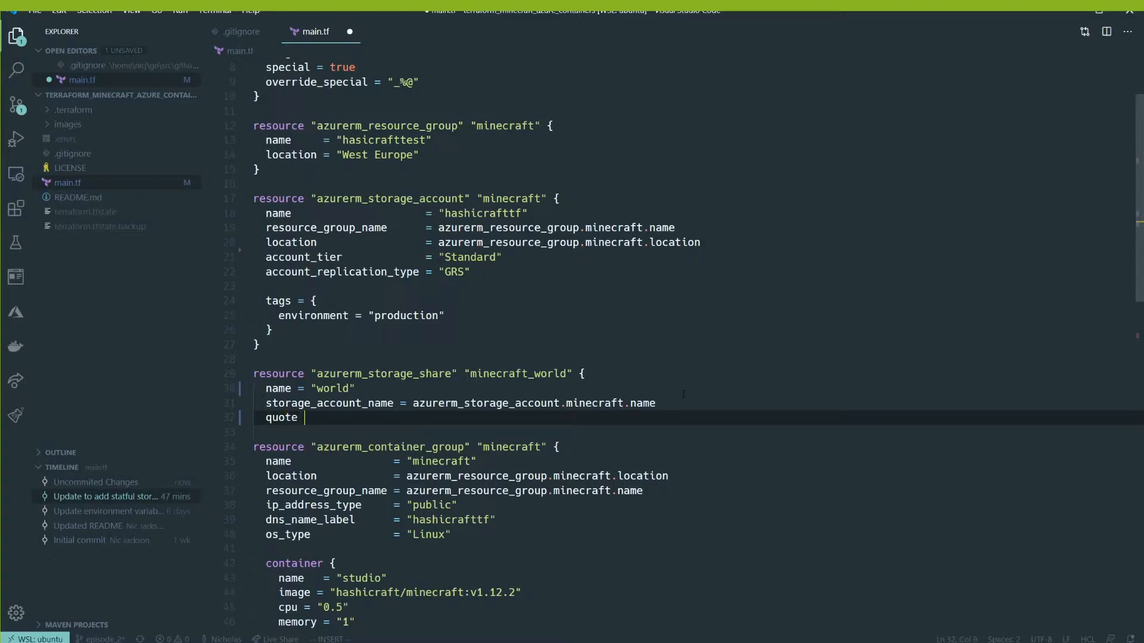
type("a")
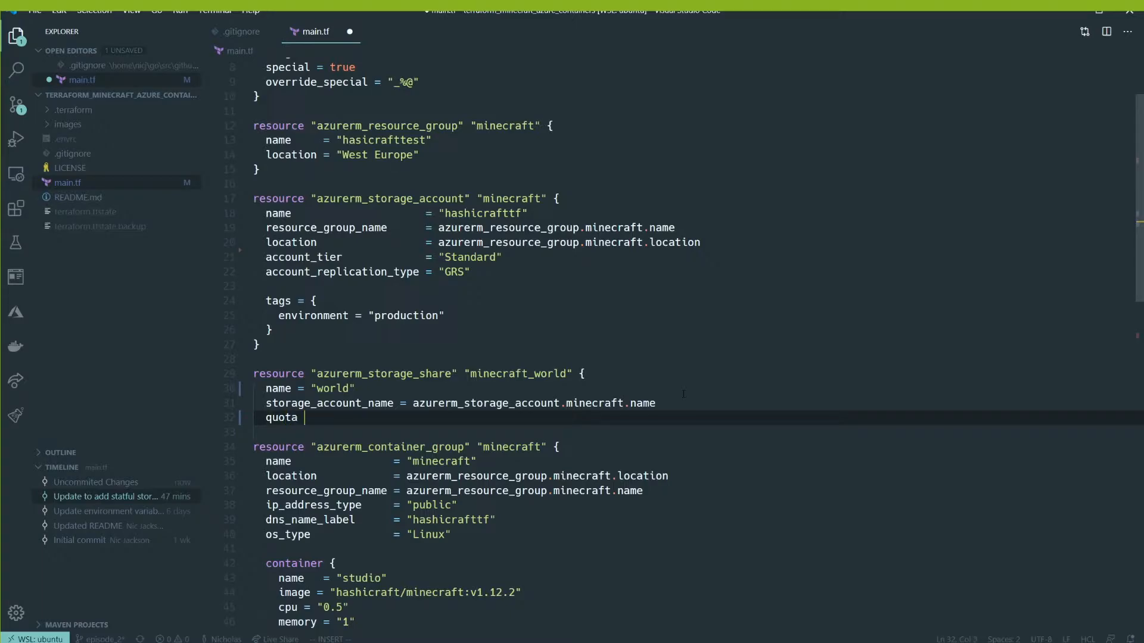